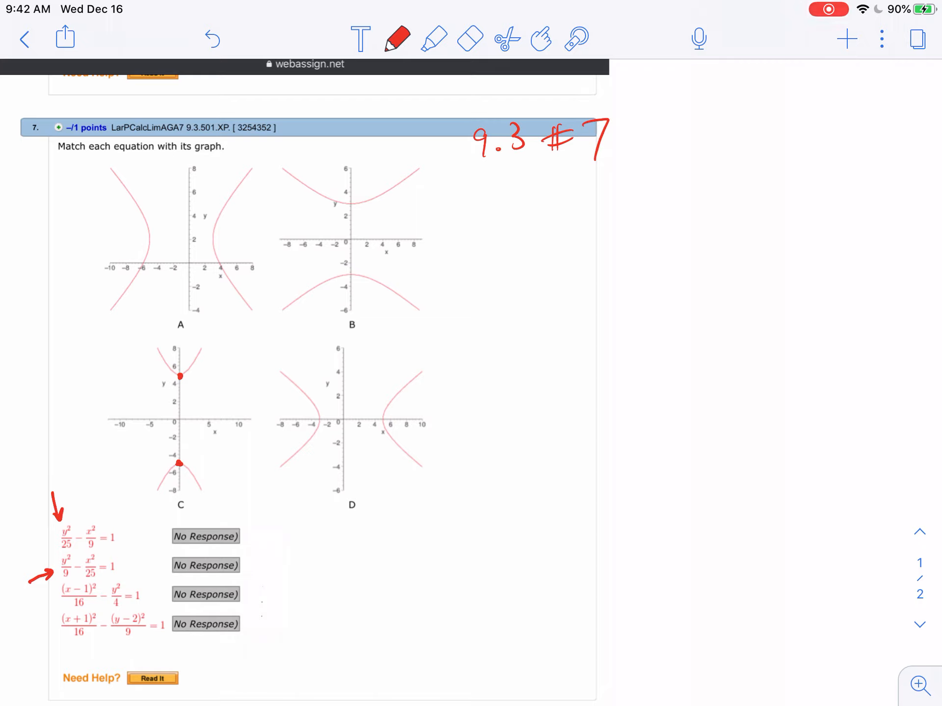
# Mark graph B's upper and lower vertices on the y-axis with red dots.
pyautogui.click(351, 206)
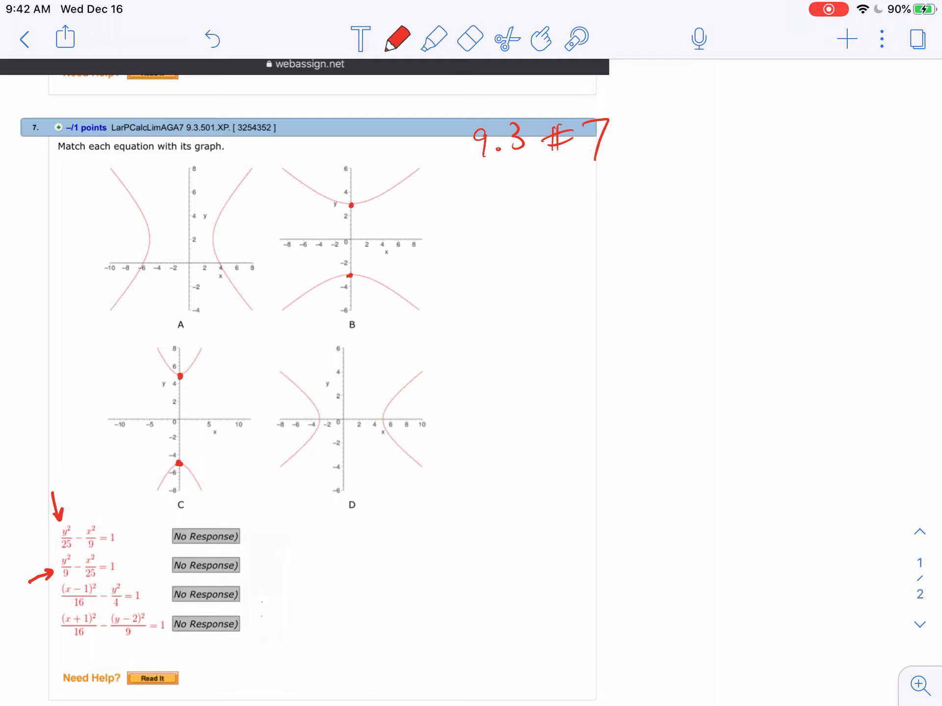
pyautogui.moveTo(60, 588); pyautogui.dragTo(79, 642)
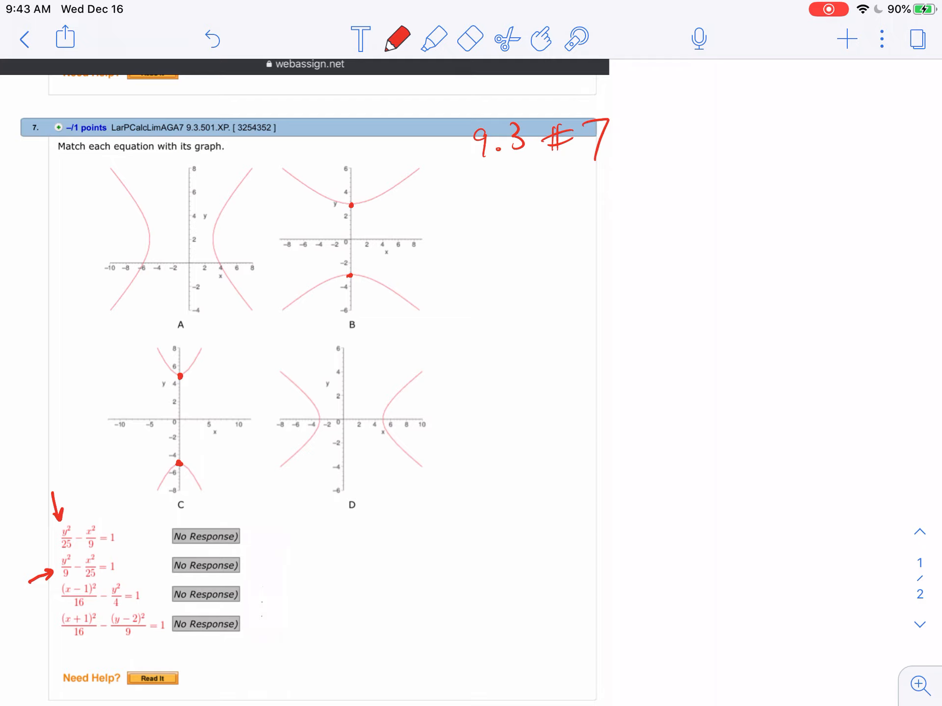
# Mark the centre of graph D with a red dot near the origin on the x-axis.
pyautogui.click(351, 420)
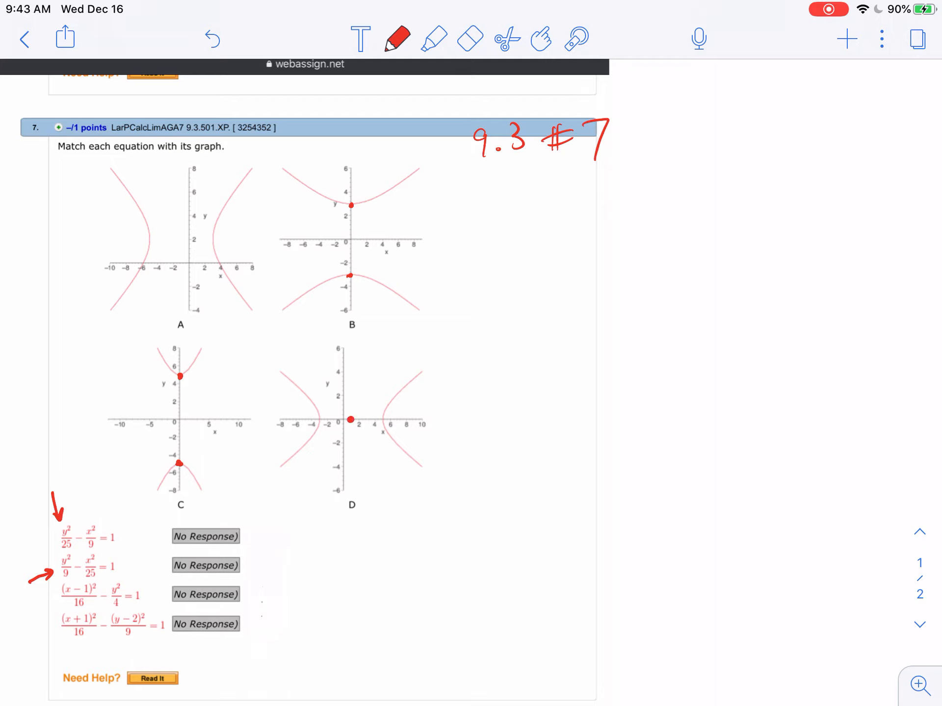